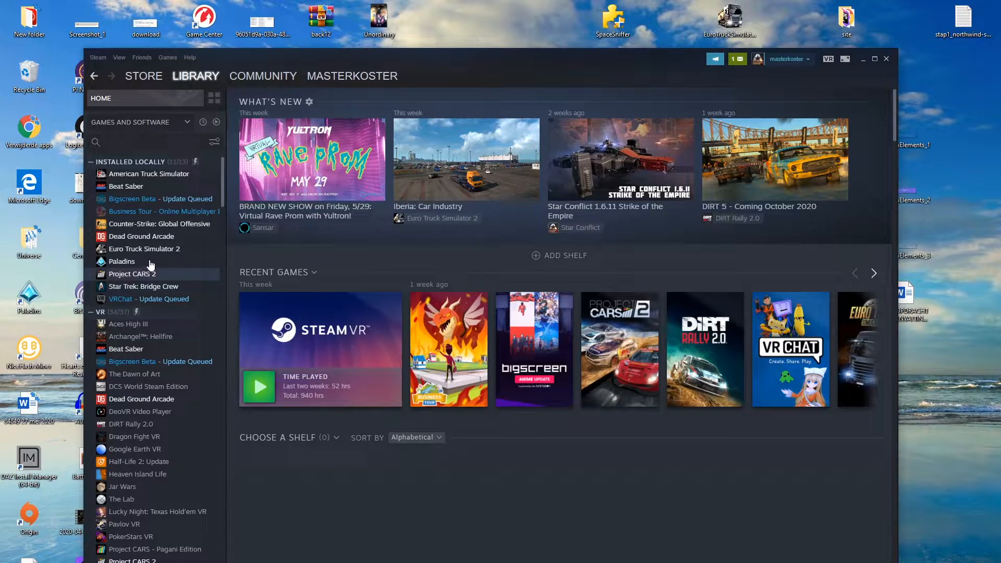
Select Euro Truck Simulator 2 in the library and cancel the launch-options prompt.
click(195, 75)
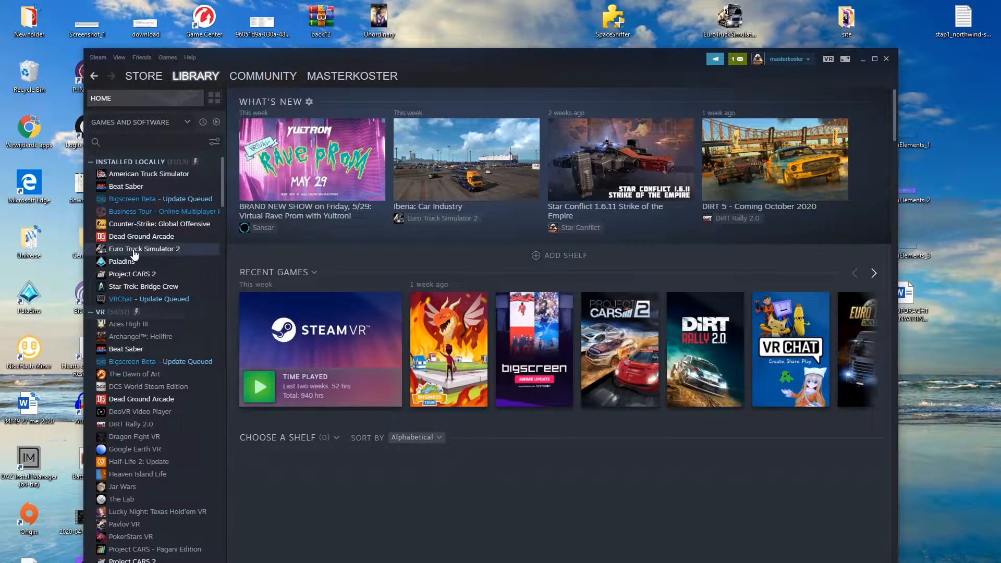
click(143, 248)
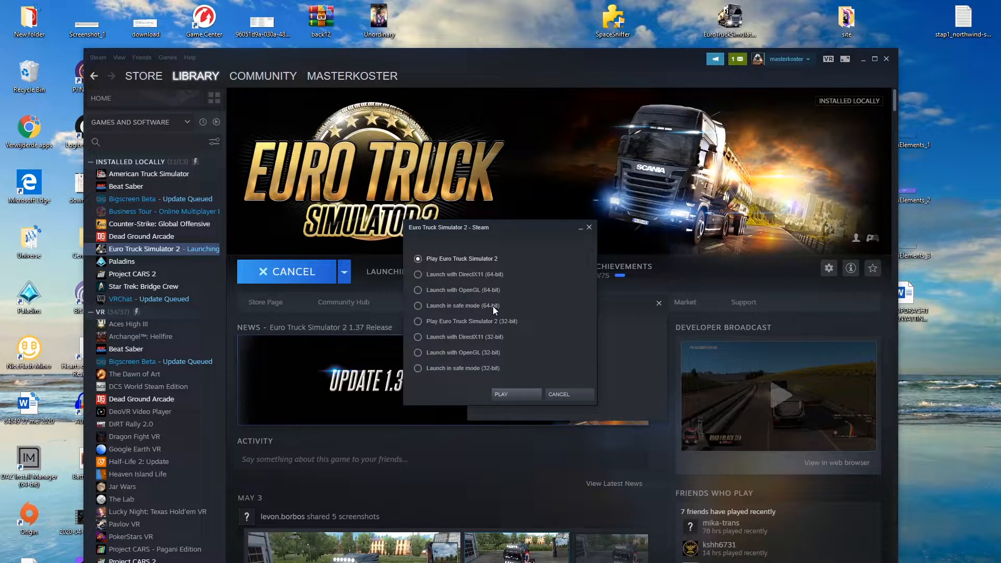
click(558, 394)
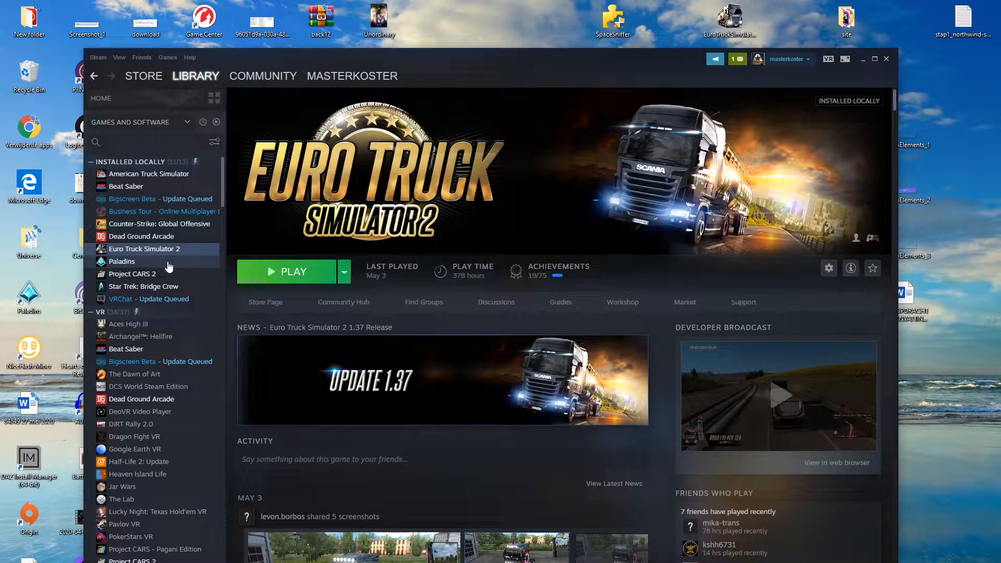
Reach the Betas settings in Euro Truck Simulator 2's Properties to choose the Oculus/Vive 1.37 beta.
right_click(144, 248)
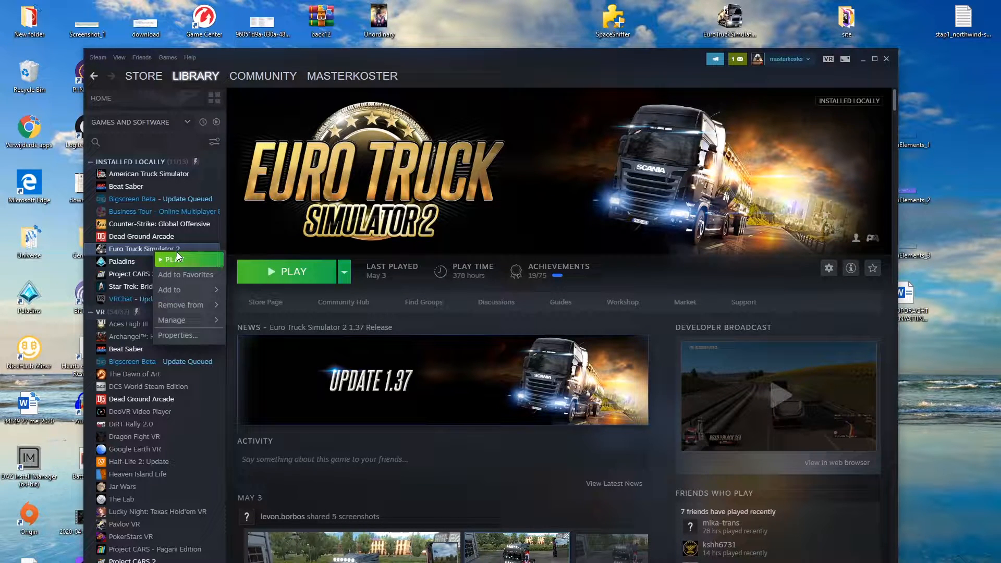
click(177, 335)
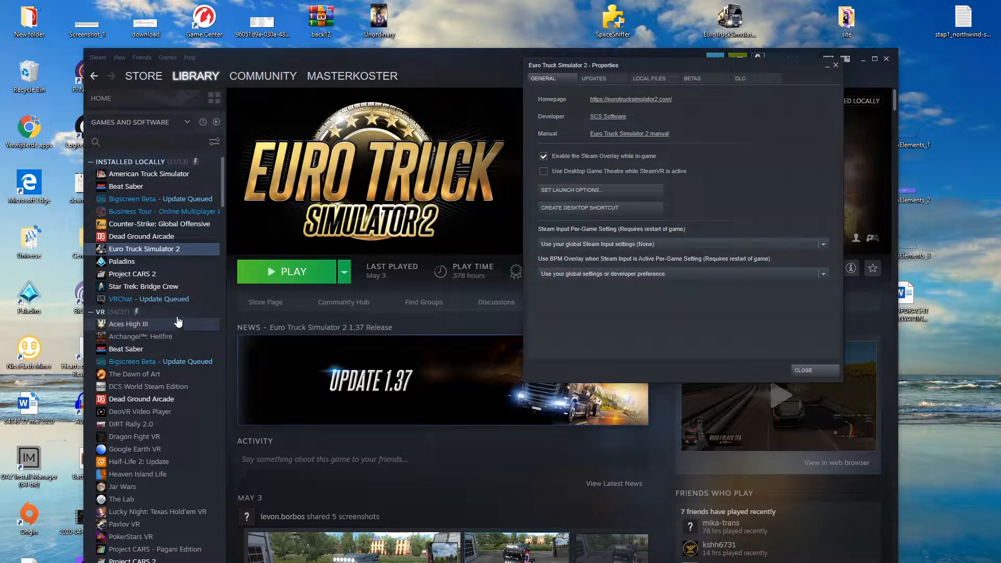
mouse_move(594, 78)
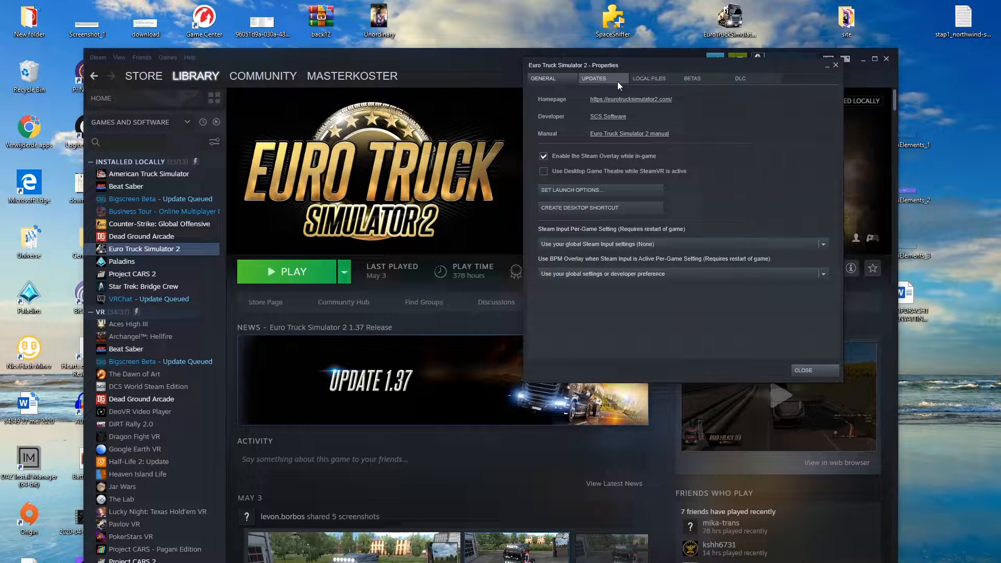
click(647, 78)
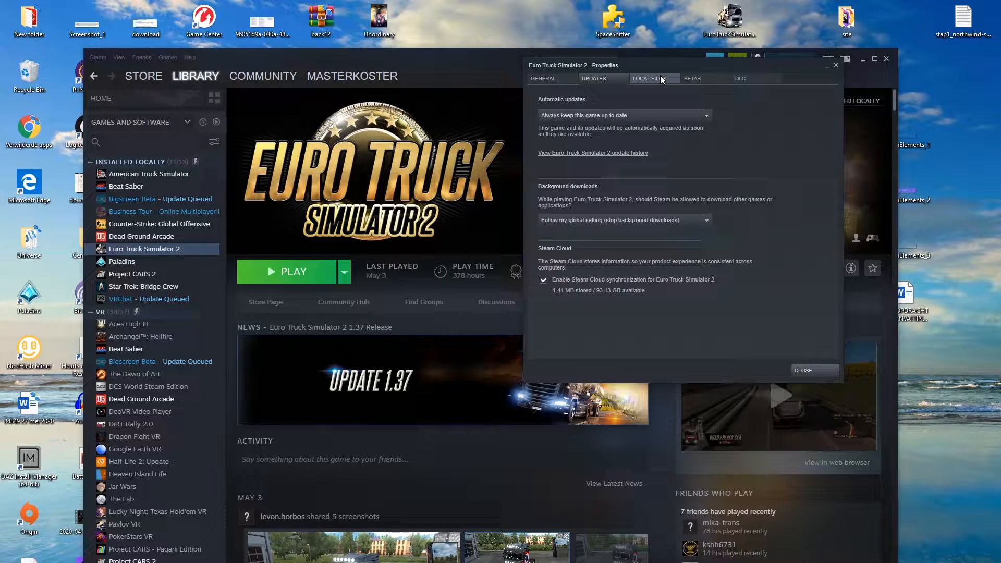
click(692, 78)
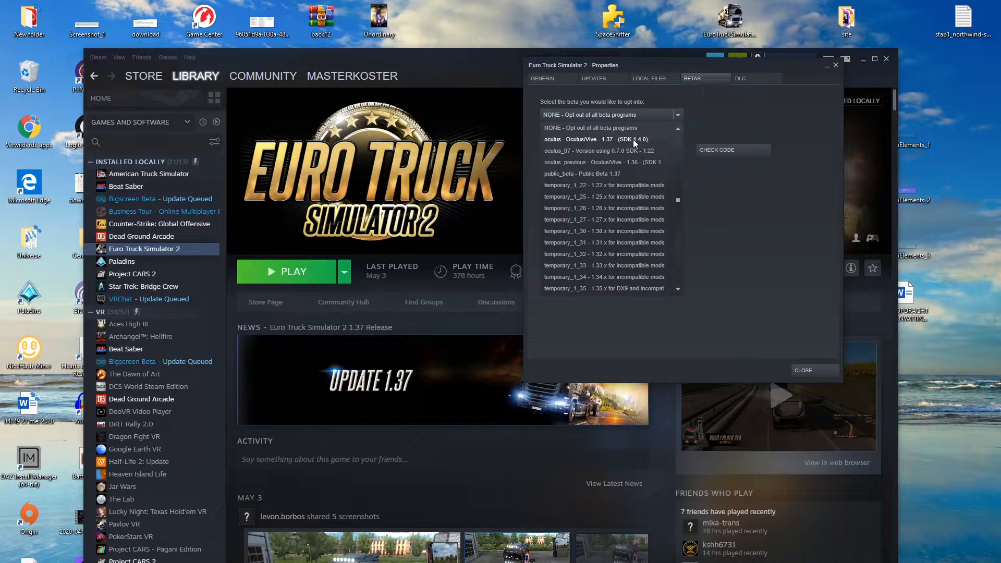
mouse_move(570, 144)
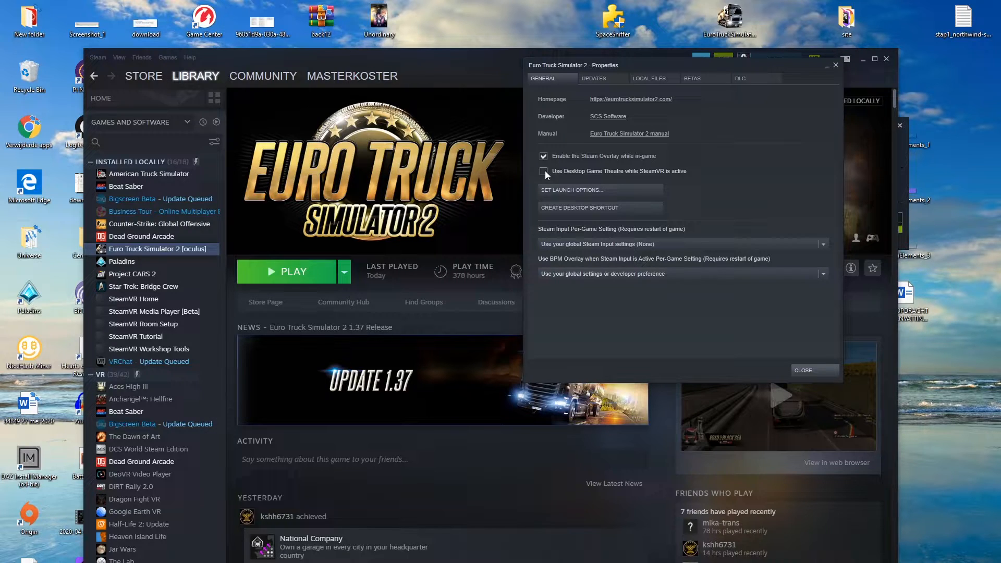
Launch Euro Truck Simulator 2 with the default option and accept the no-VR-support warning.
click(804, 370)
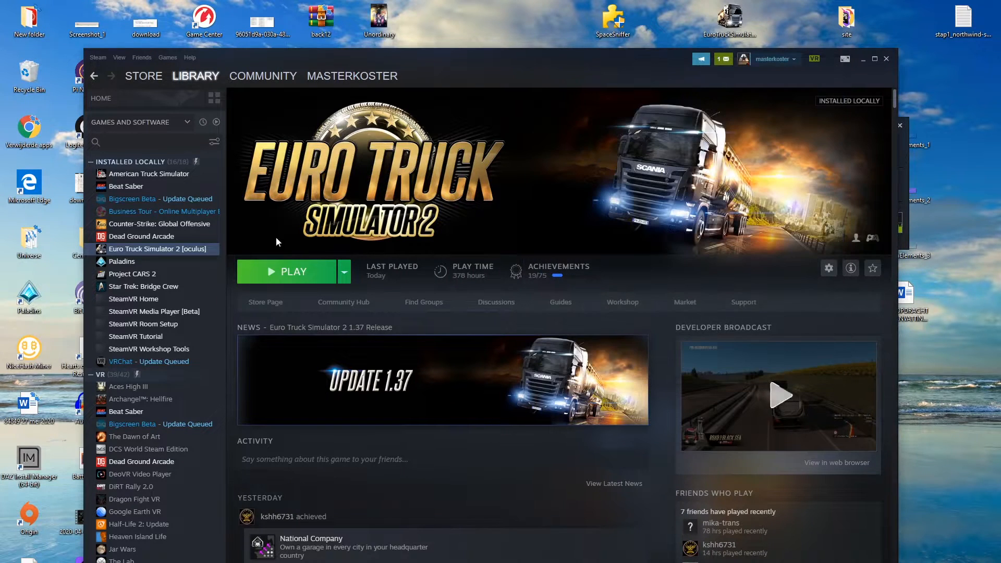
right_click(159, 249)
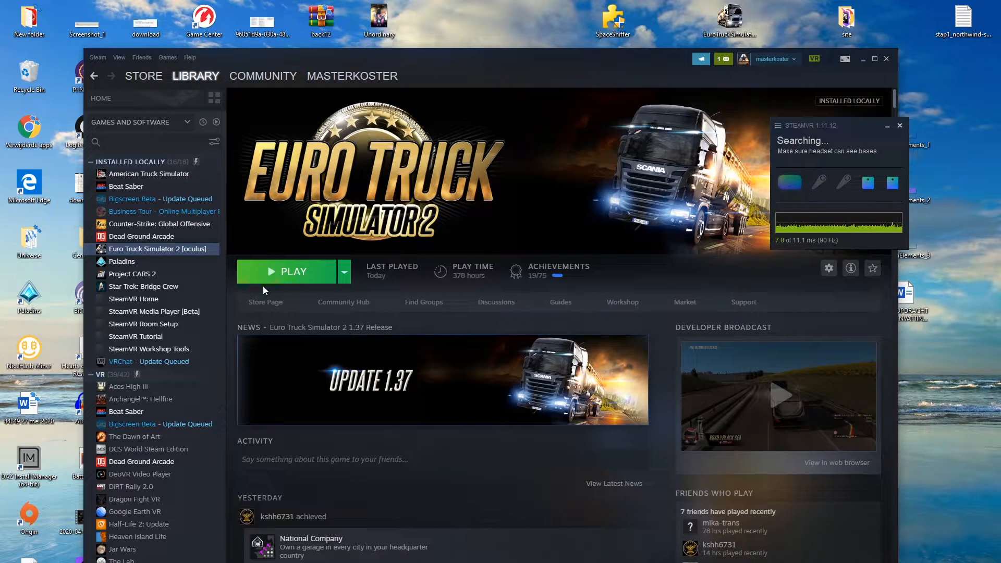
click(289, 271)
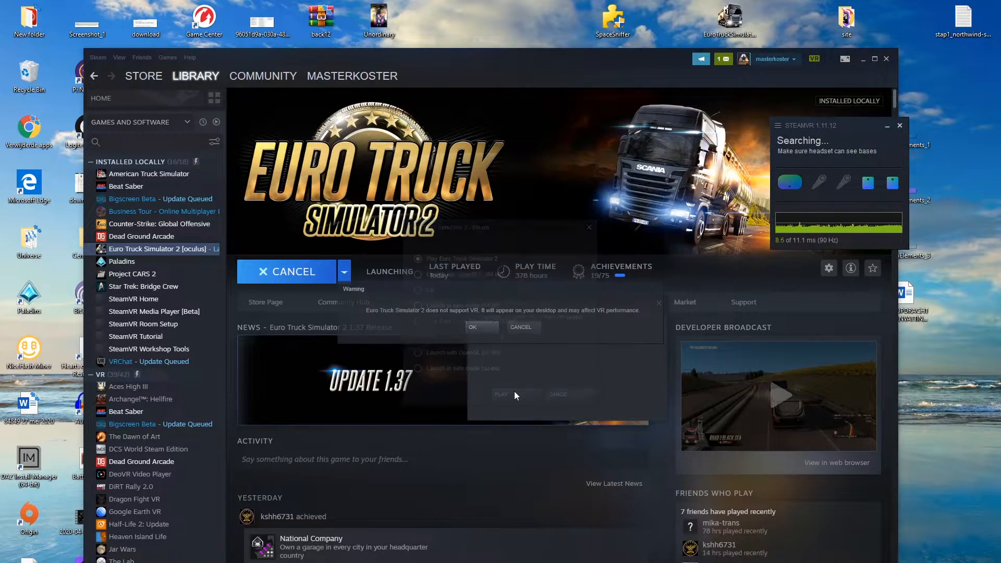
click(502, 395)
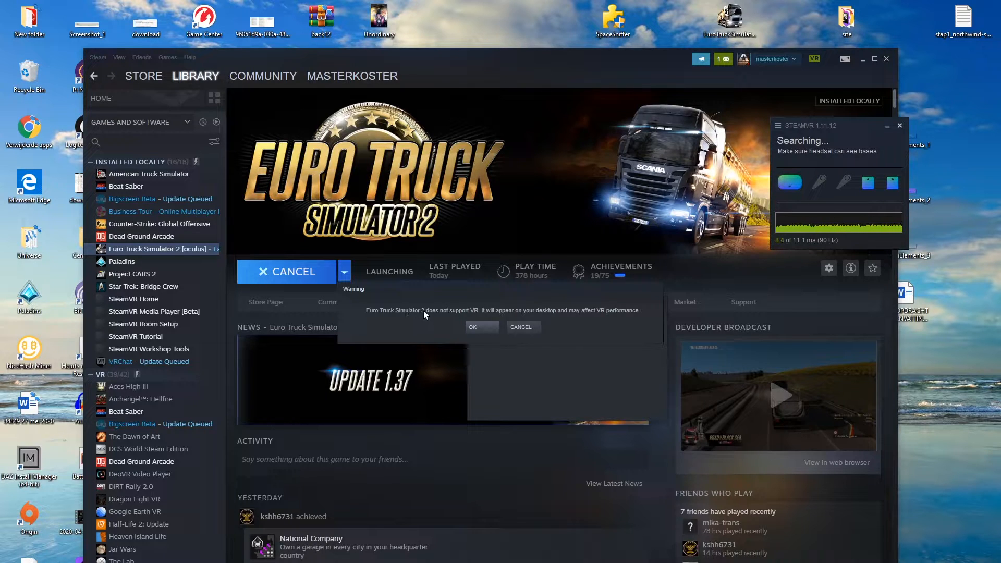
click(471, 326)
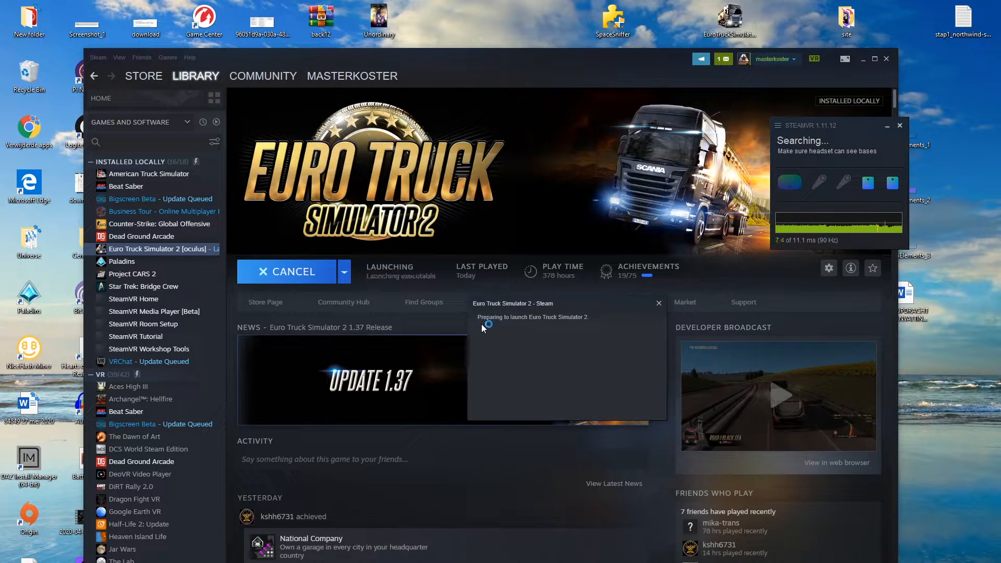